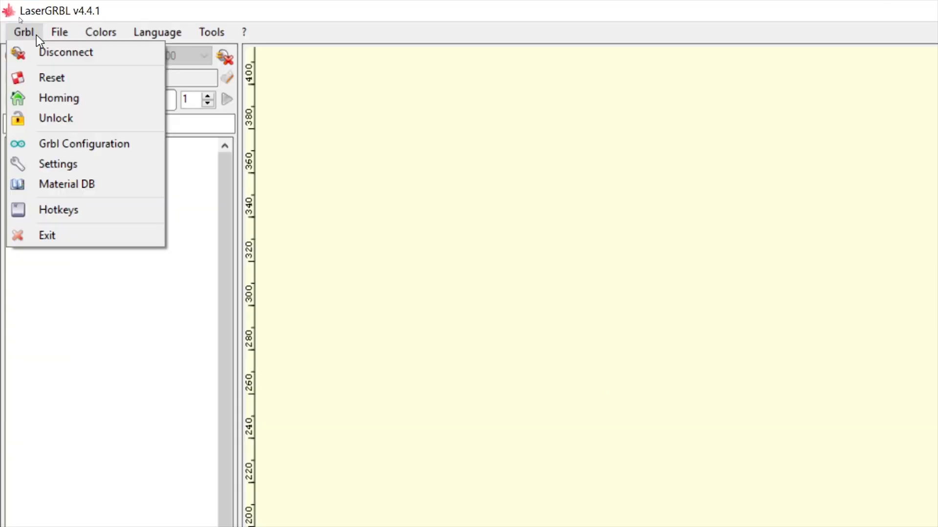
# Show the Colors theme list, where Blue Laser is the ticked theme.
pyautogui.click(100, 32)
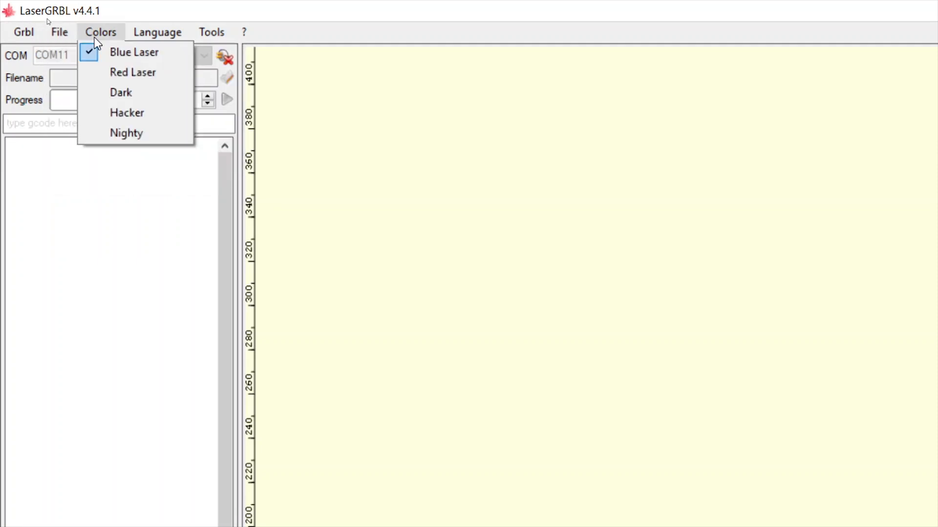